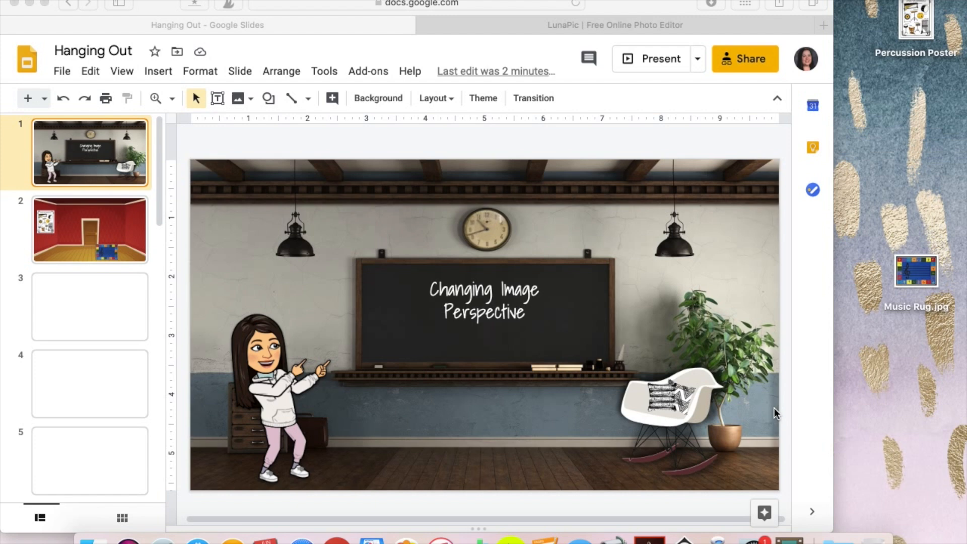
{"action": "mouse_move", "coordinate": [346, 228]}
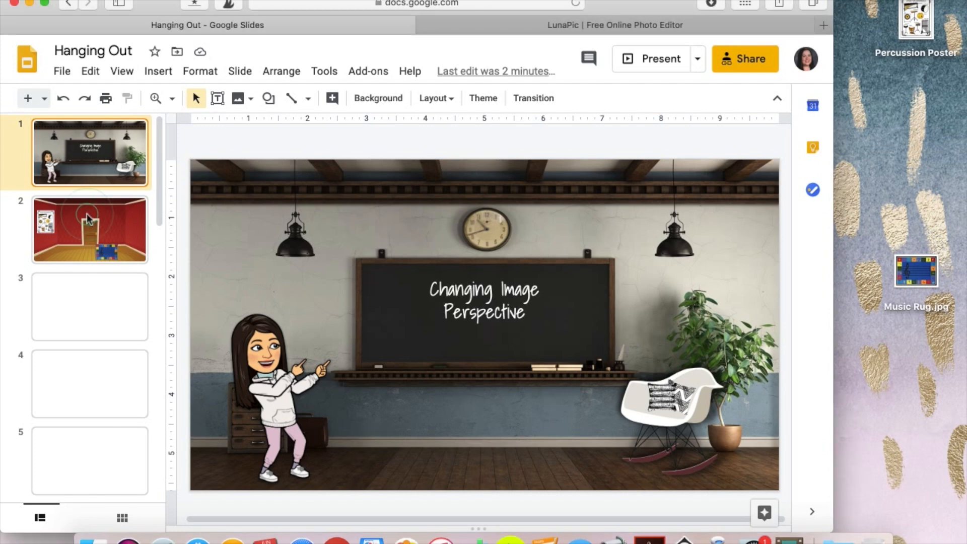
Step: On slide 2, drag the Music Rug image to the floor's centre under the door
{"action": "left_click", "coordinate": [90, 230]}
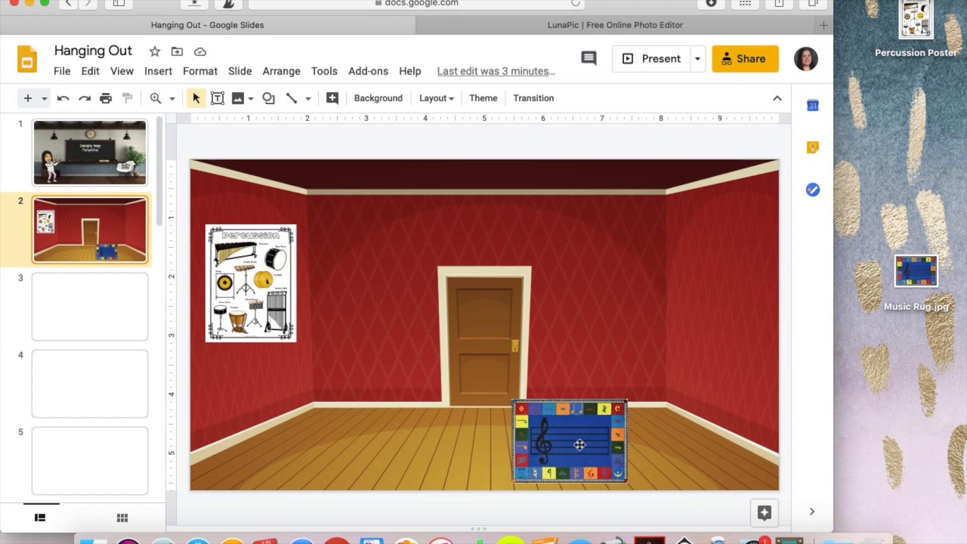
{"action": "left_click", "coordinate": [567, 443]}
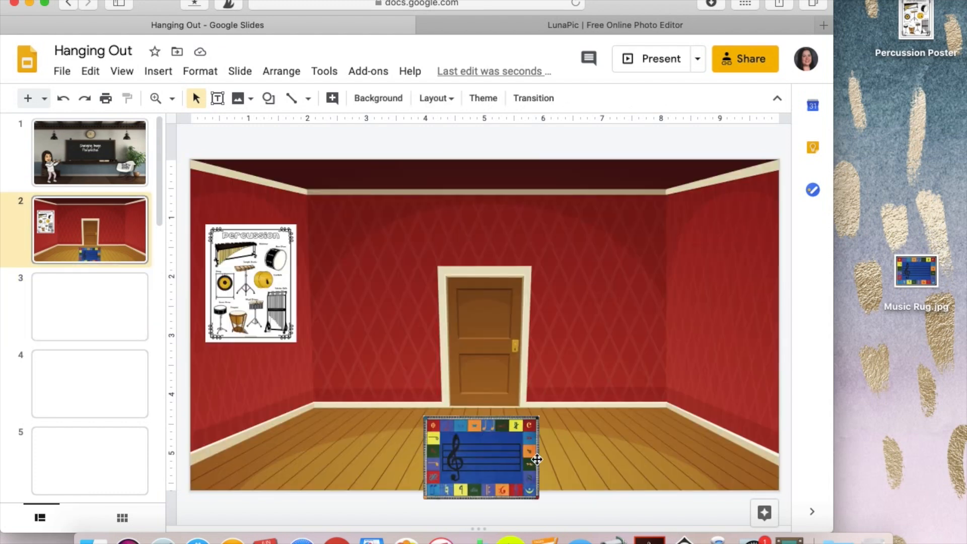
{"action": "left_click", "coordinate": [395, 276]}
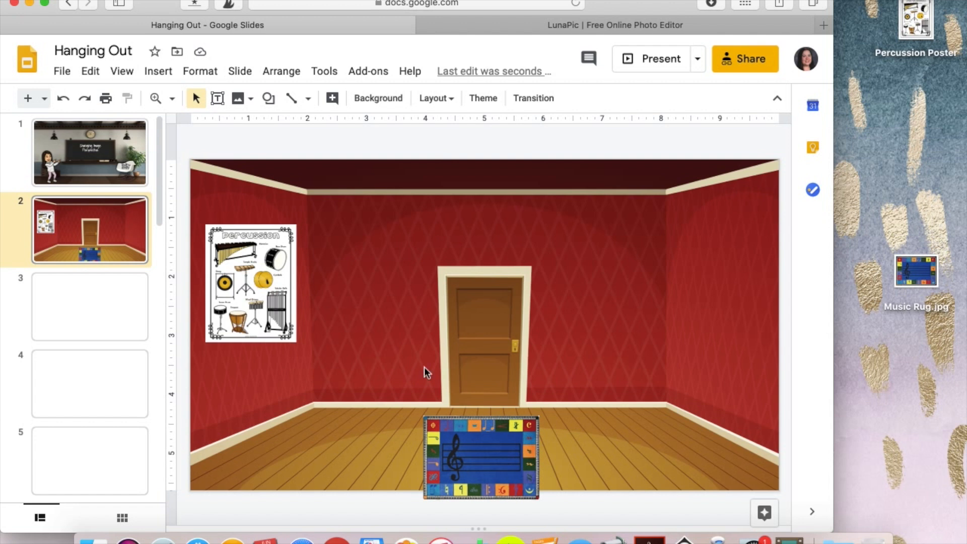
{"action": "left_click", "coordinate": [425, 370]}
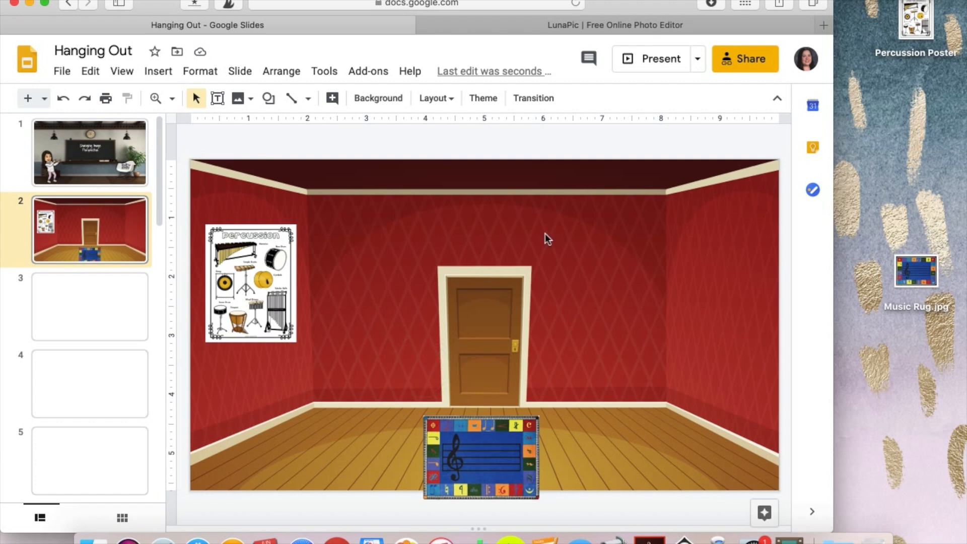
{"action": "mouse_move", "coordinate": [558, 27]}
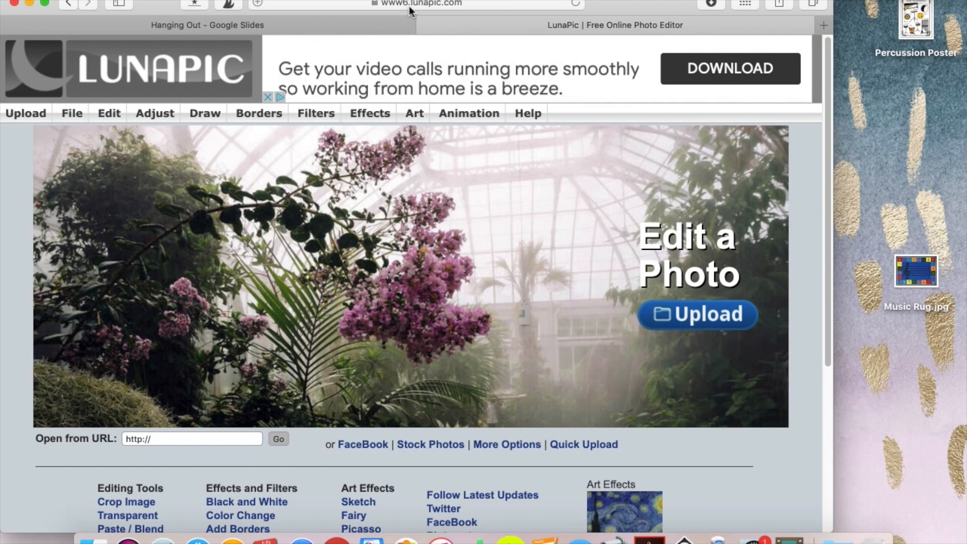
Step: Upload Music Rug.jpg from the computer into LunaPic
{"action": "left_click", "coordinate": [413, 113]}
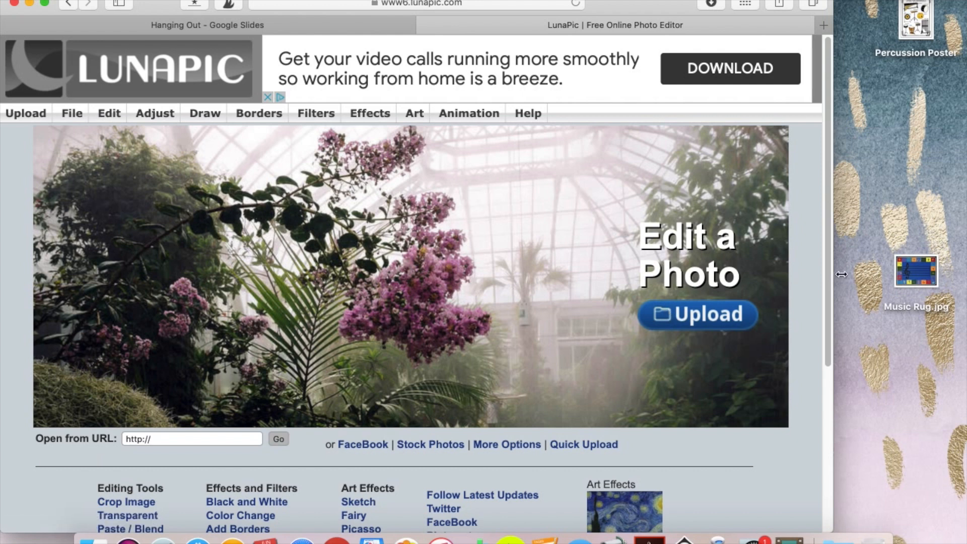
{"action": "left_click", "coordinate": [698, 314]}
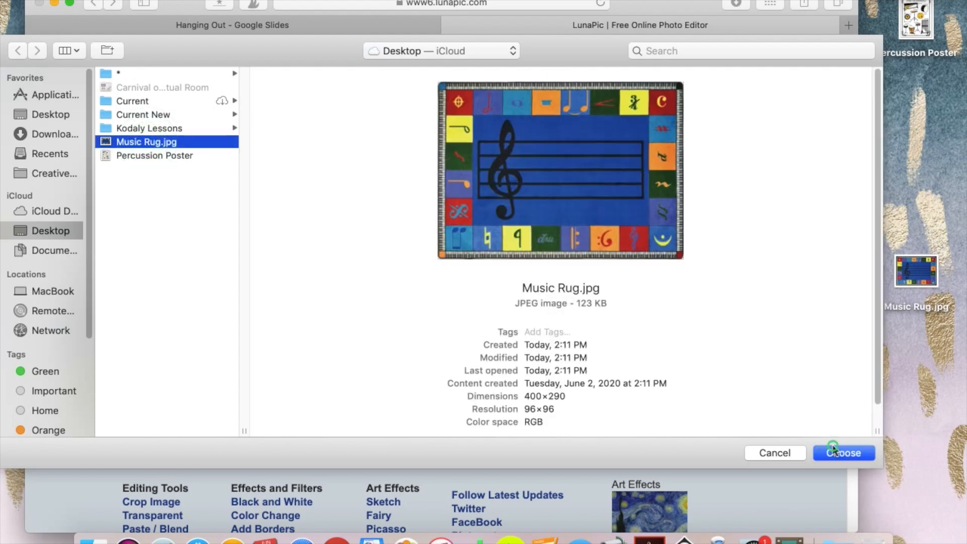
{"action": "left_click", "coordinate": [843, 452]}
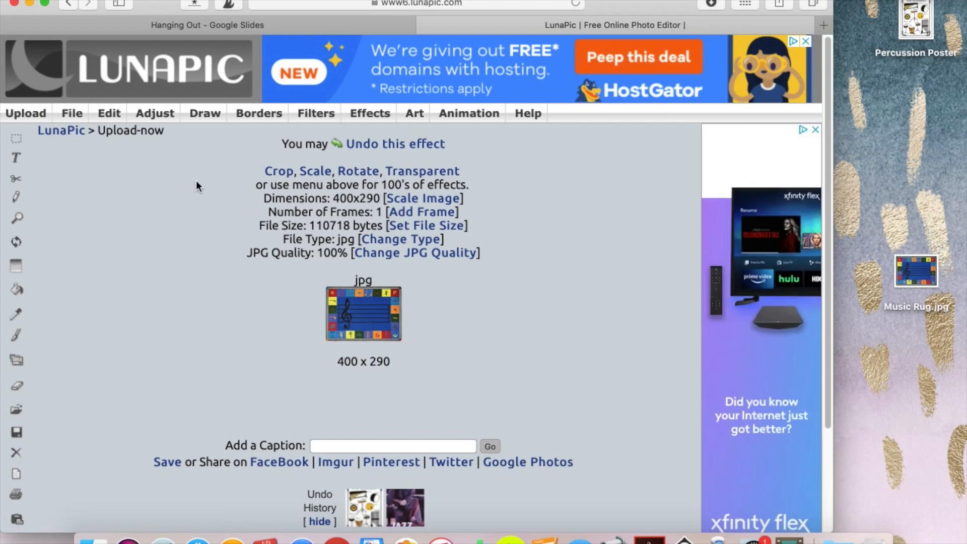
{"action": "mouse_move", "coordinate": [255, 127]}
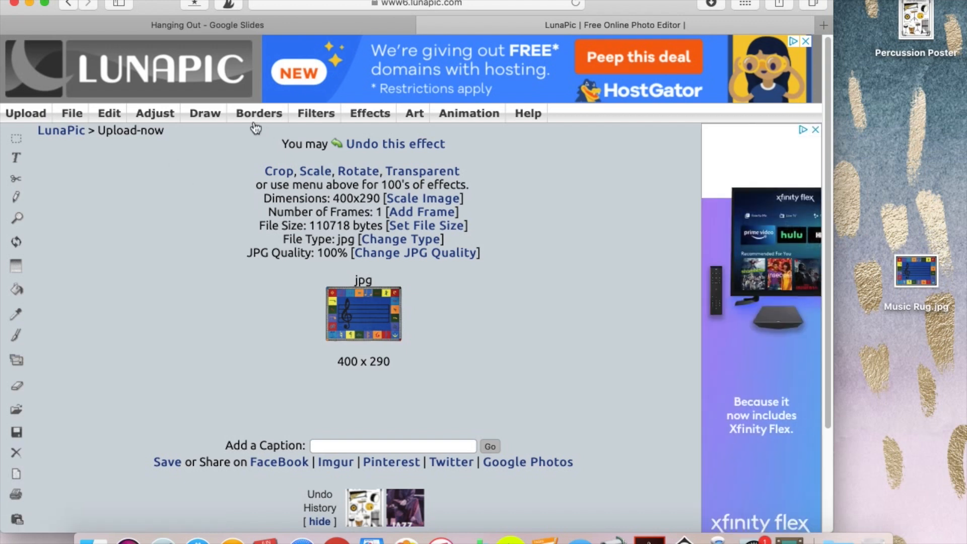
Step: Browse the Border and Draw menus, then open the Adjust menu
{"action": "left_click", "coordinate": [259, 113]}
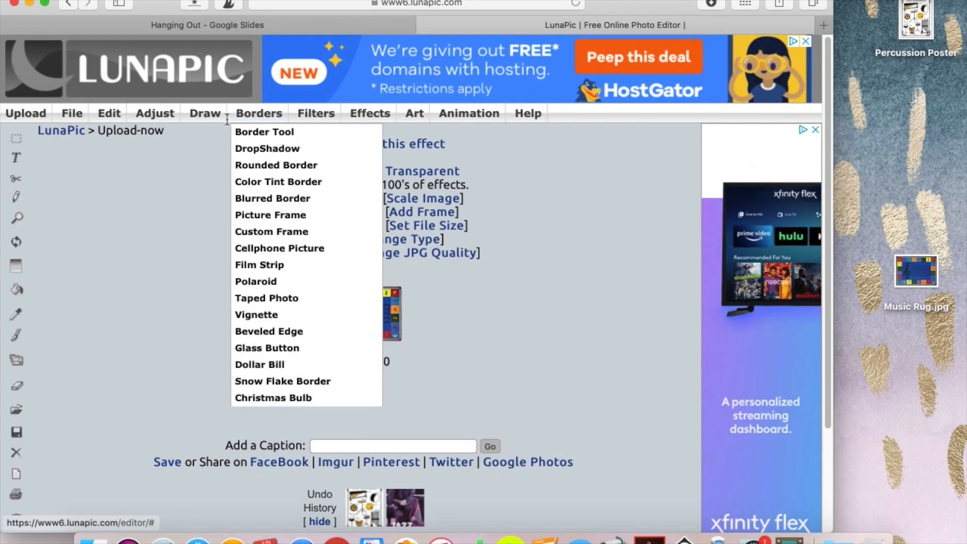
{"action": "left_click", "coordinate": [205, 113]}
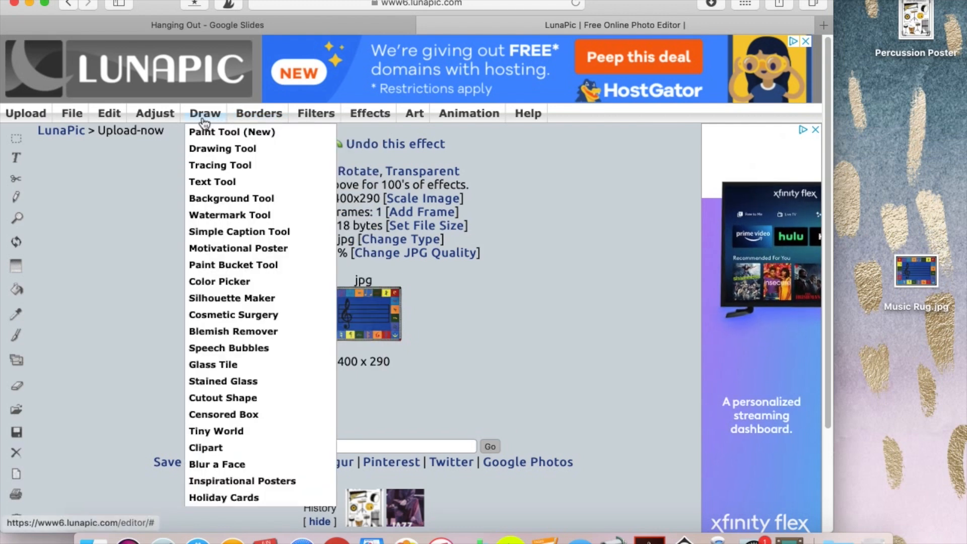
{"action": "left_click", "coordinate": [155, 114]}
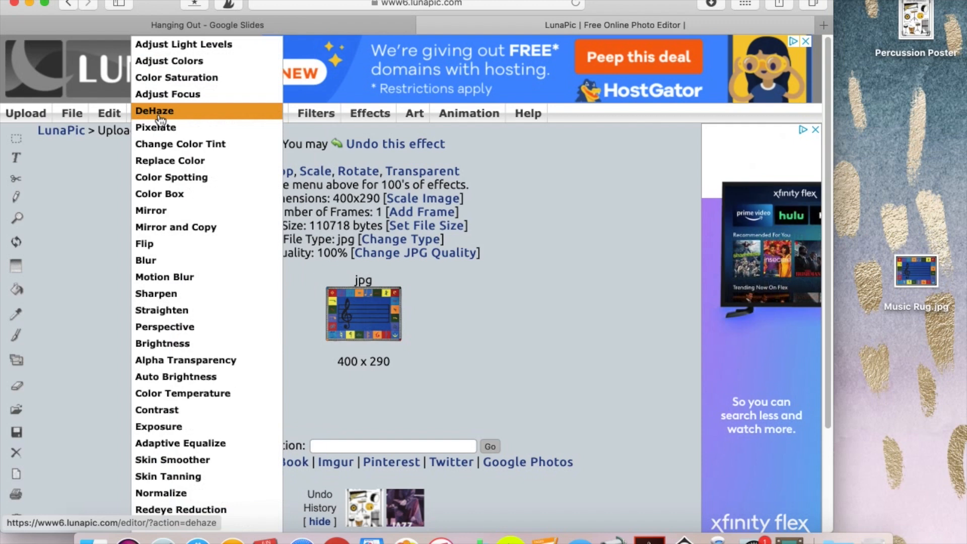
{"action": "mouse_move", "coordinate": [162, 315]}
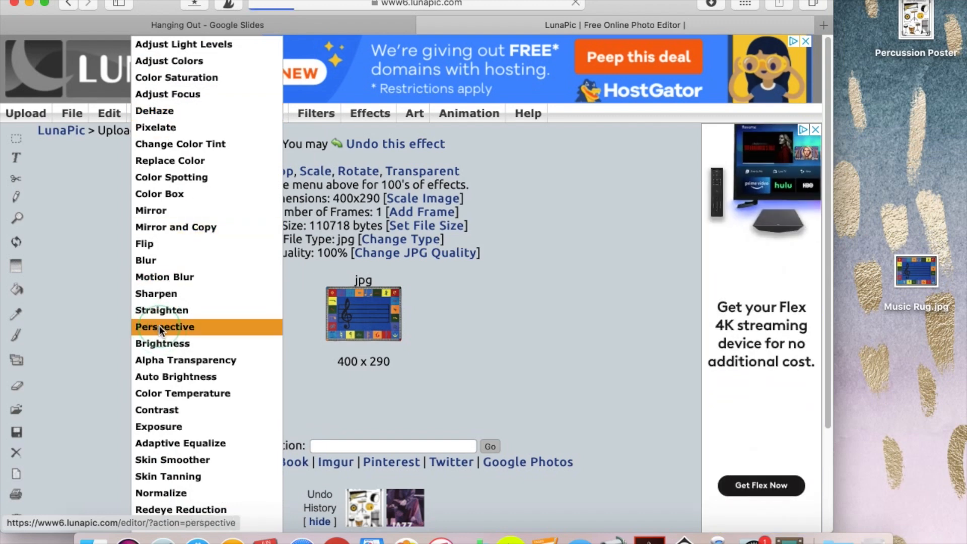
Step: Apply Adjust > Perspective to warp the rug into a 297×136 trapezoid
{"action": "left_click", "coordinate": [164, 326]}
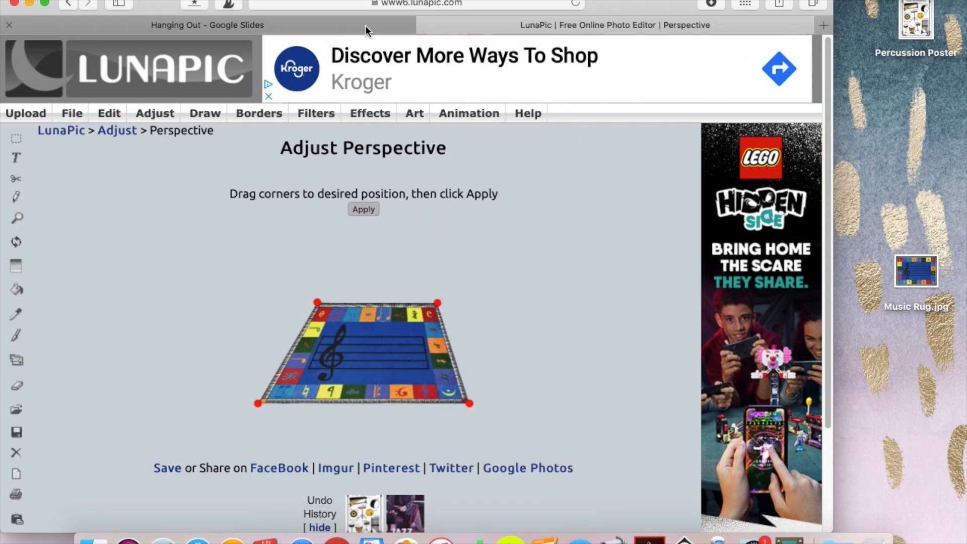
{"action": "left_click", "coordinate": [206, 24]}
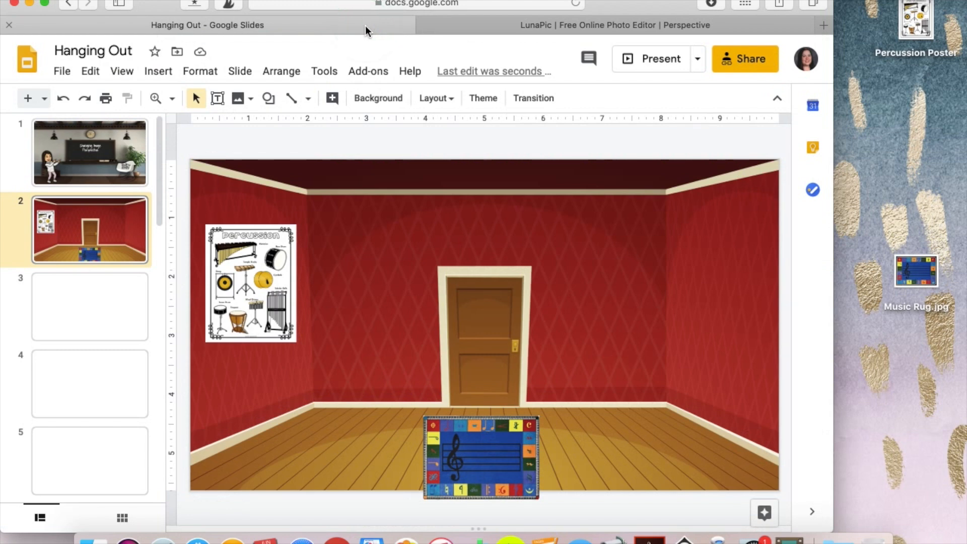
{"action": "left_click", "coordinate": [610, 25]}
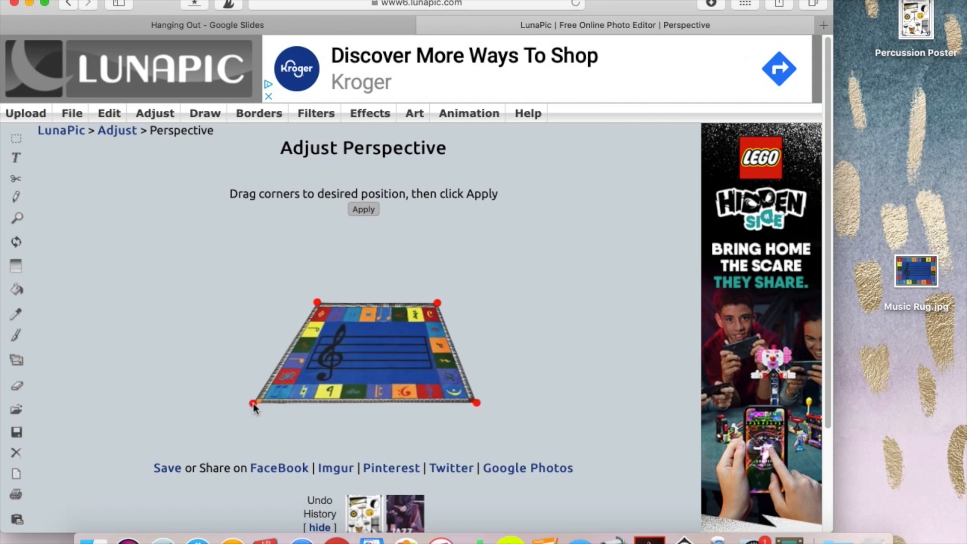
{"action": "mouse_move", "coordinate": [385, 280]}
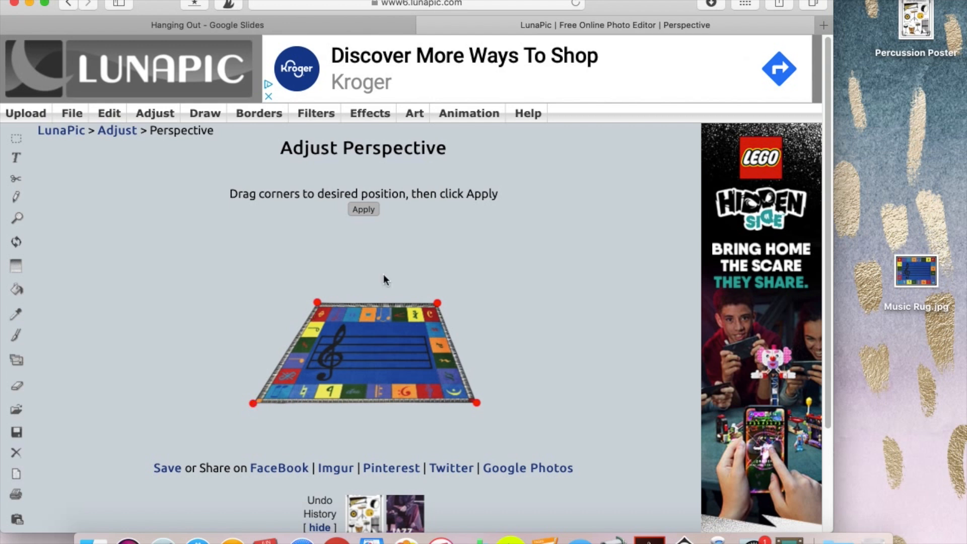
{"action": "mouse_move", "coordinate": [374, 212]}
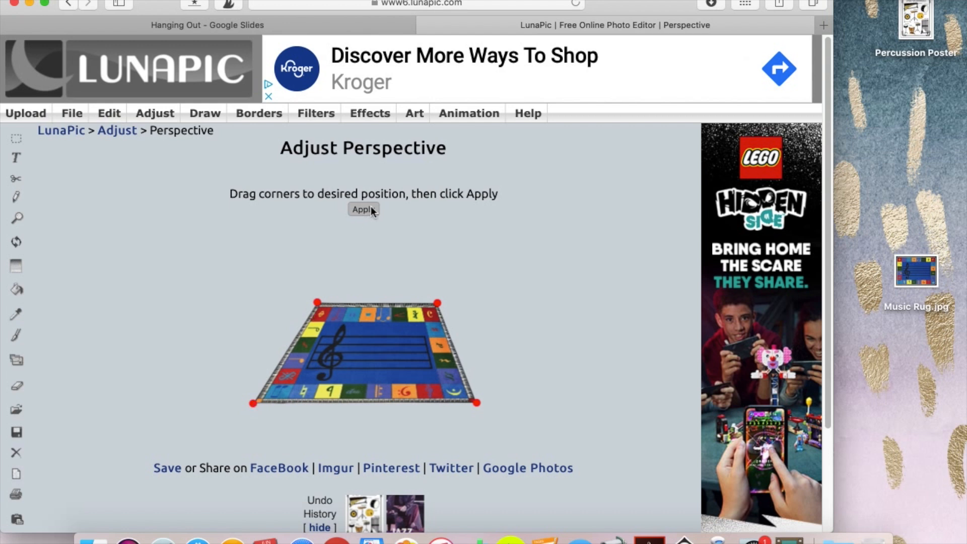
{"action": "mouse_move", "coordinate": [440, 310]}
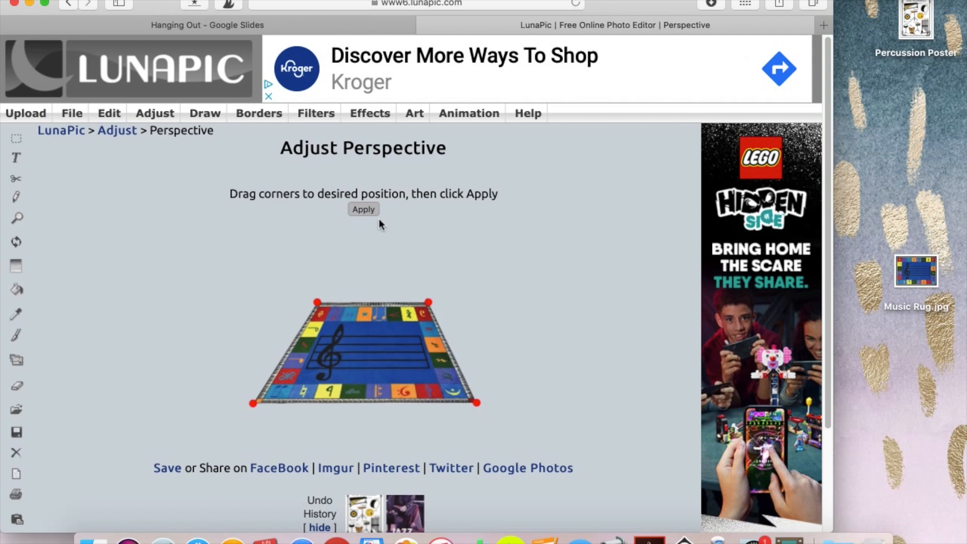
{"action": "left_click", "coordinate": [363, 209]}
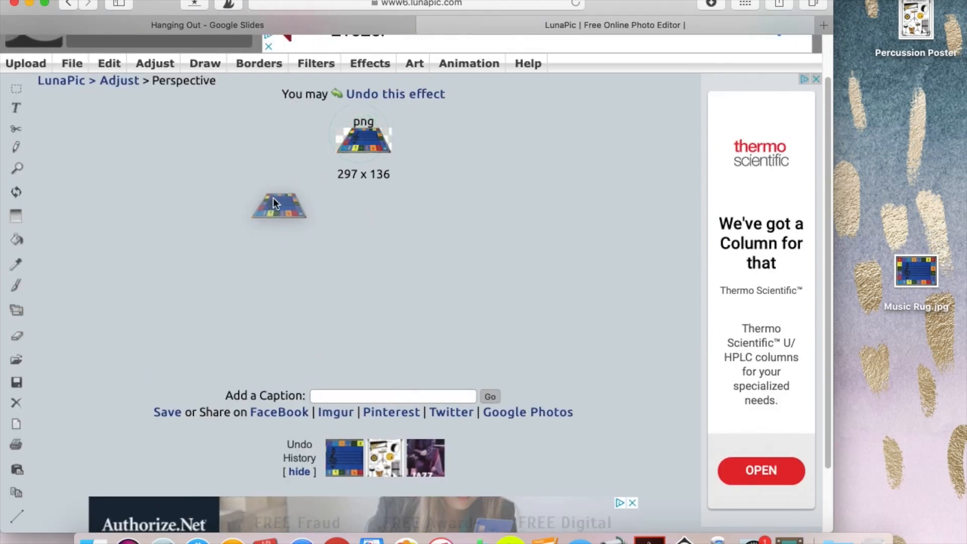
Step: Save the warped rug and allow Safari to download it
{"action": "left_click", "coordinate": [166, 412]}
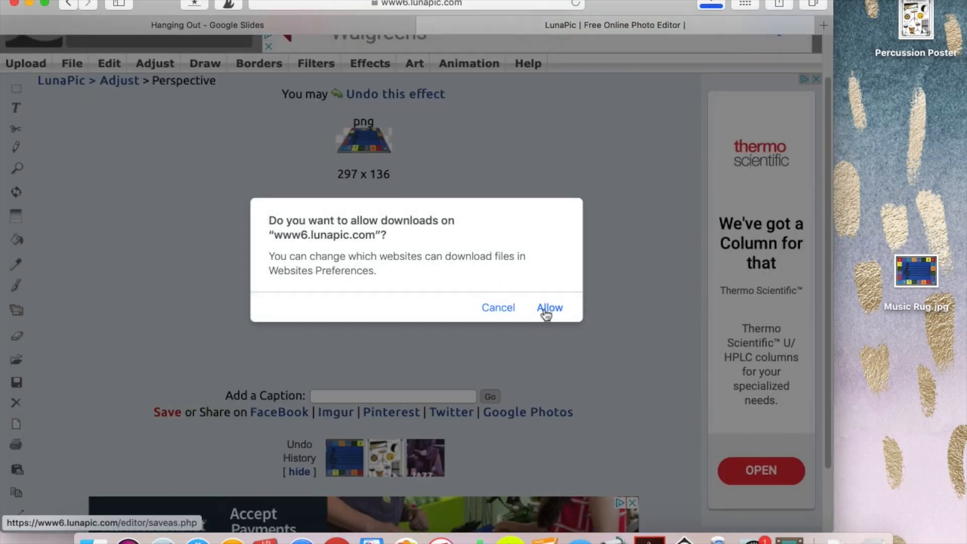
{"action": "left_click", "coordinate": [549, 307]}
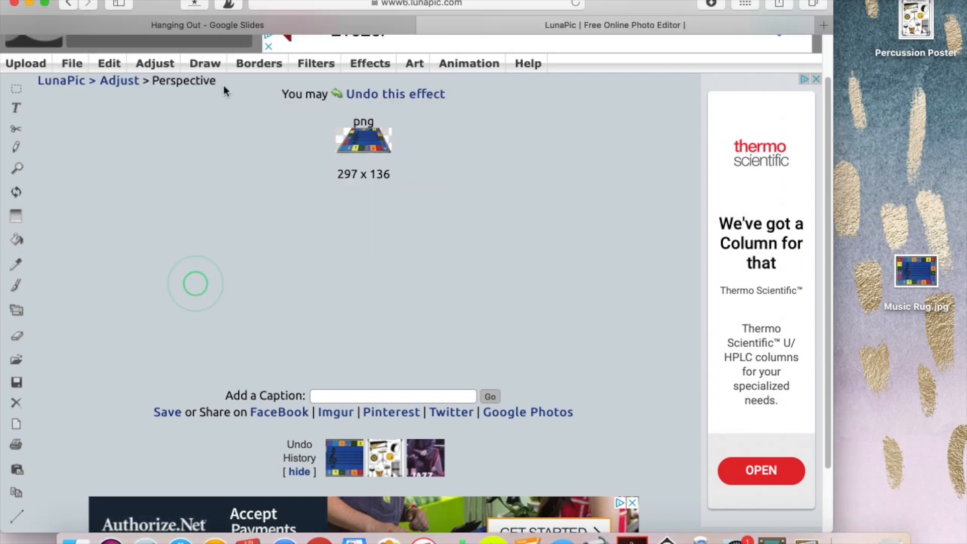
{"action": "left_click", "coordinate": [206, 24]}
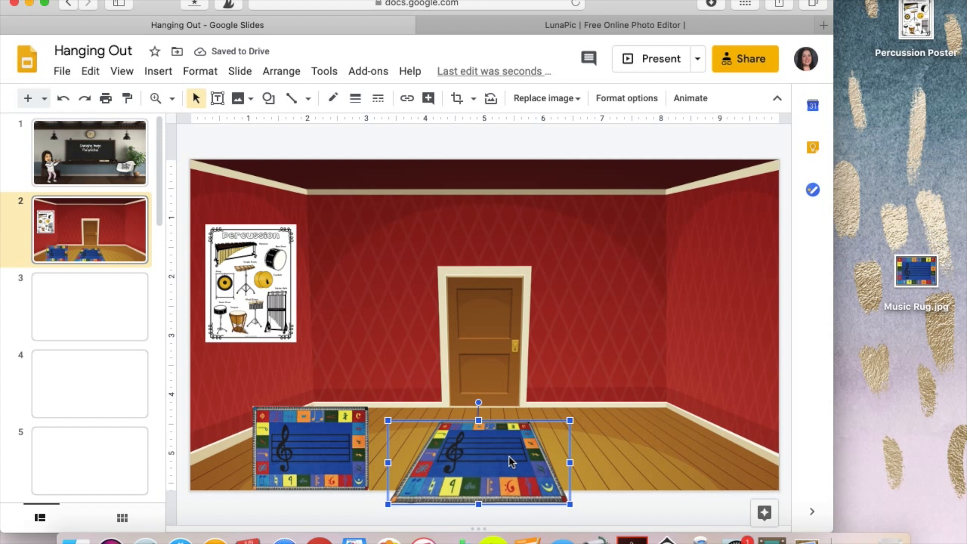
{"action": "mouse_move", "coordinate": [530, 461]}
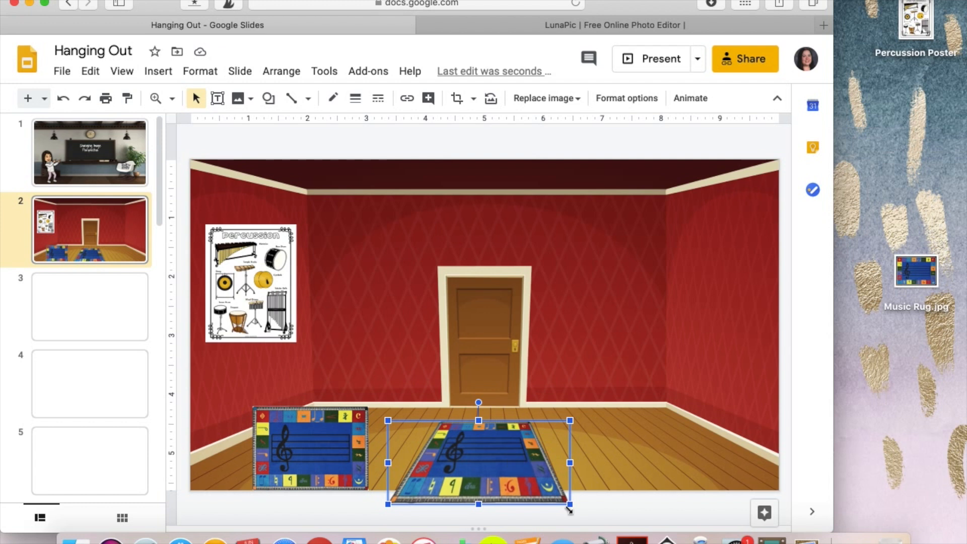
{"action": "mouse_move", "coordinate": [549, 437]}
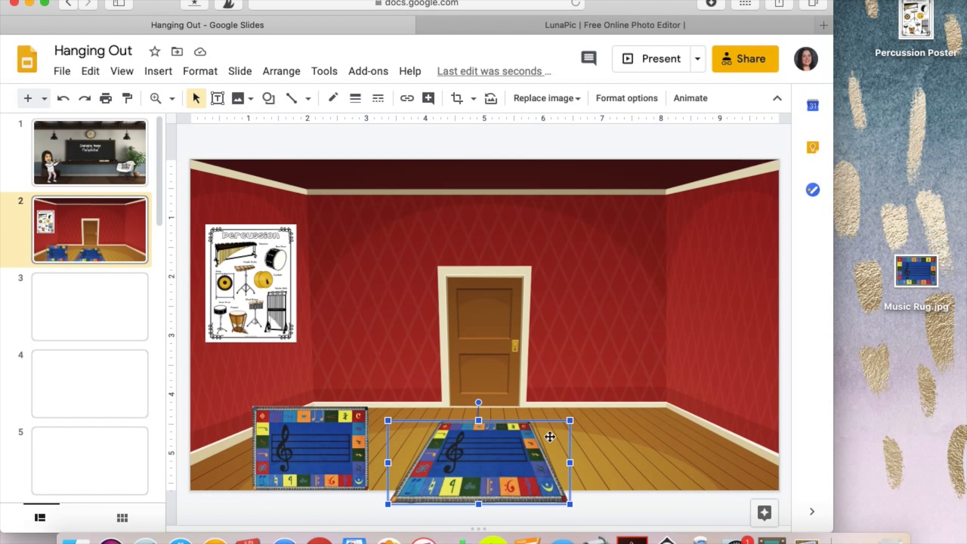
{"action": "mouse_move", "coordinate": [478, 428]}
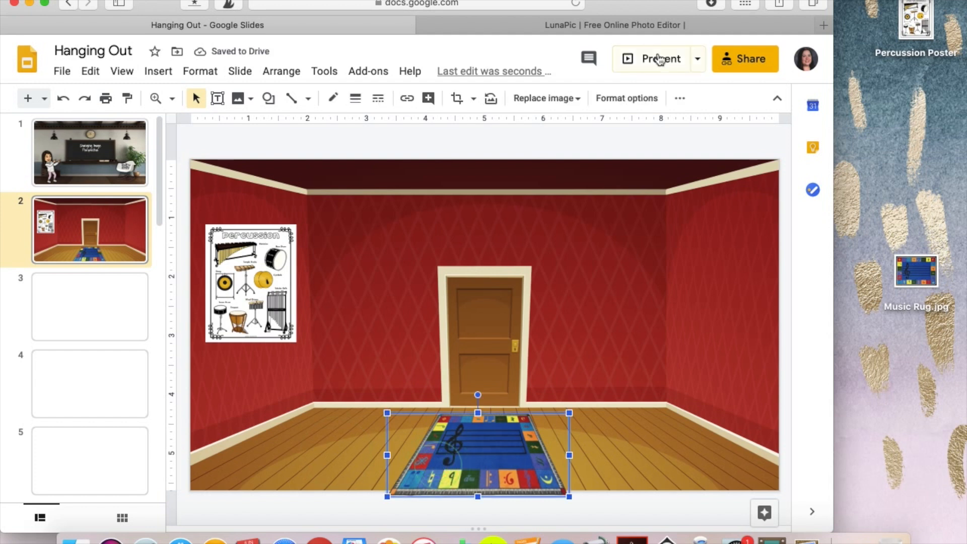
Step: Preview the red room slide with the tilted rug full-screen
{"action": "left_click", "coordinate": [659, 58]}
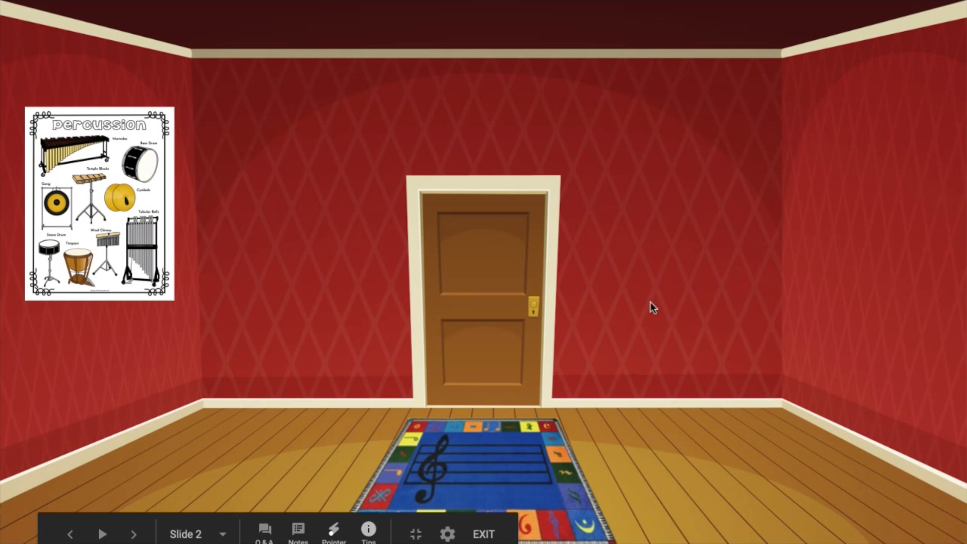
{"action": "mouse_move", "coordinate": [574, 518]}
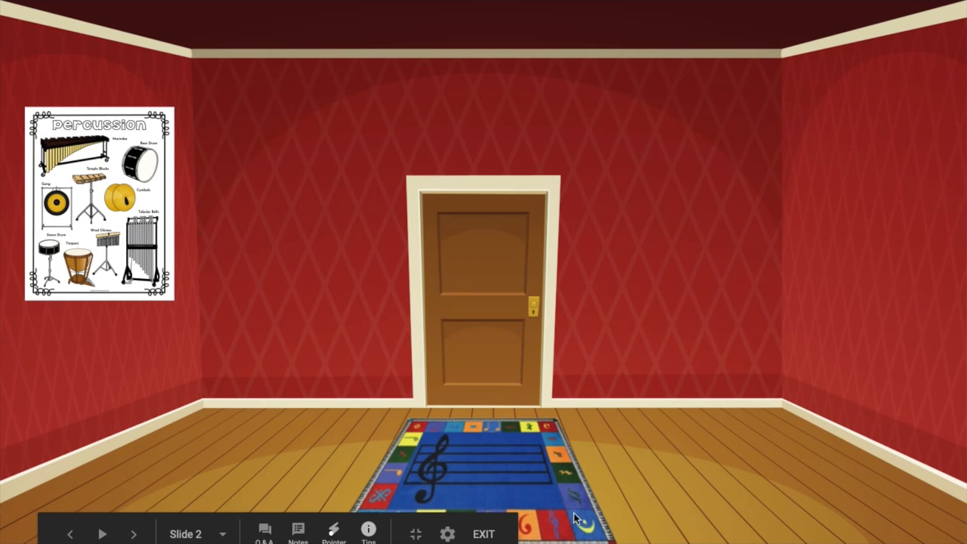
{"action": "mouse_move", "coordinate": [517, 505]}
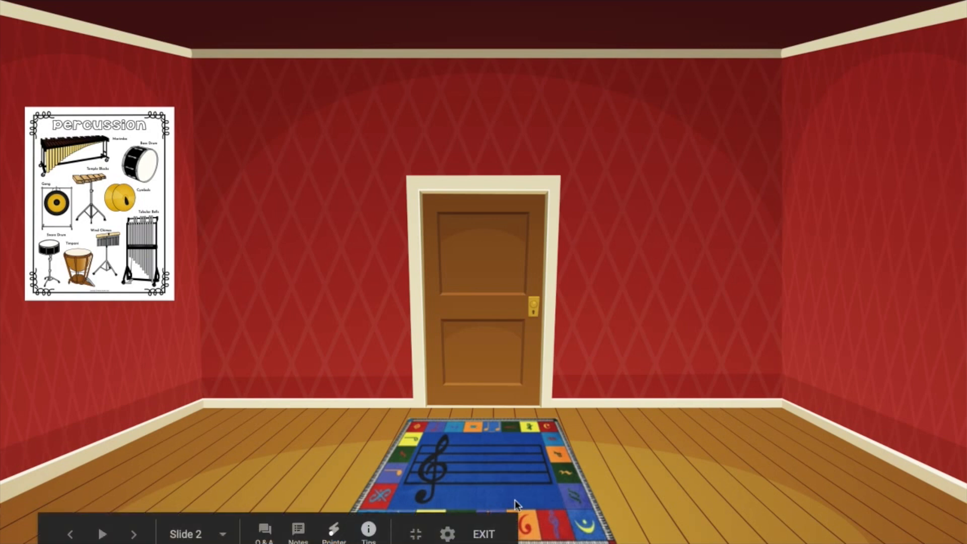
Step: Exit the slideshow preview back to the editor
{"action": "left_click", "coordinate": [483, 534]}
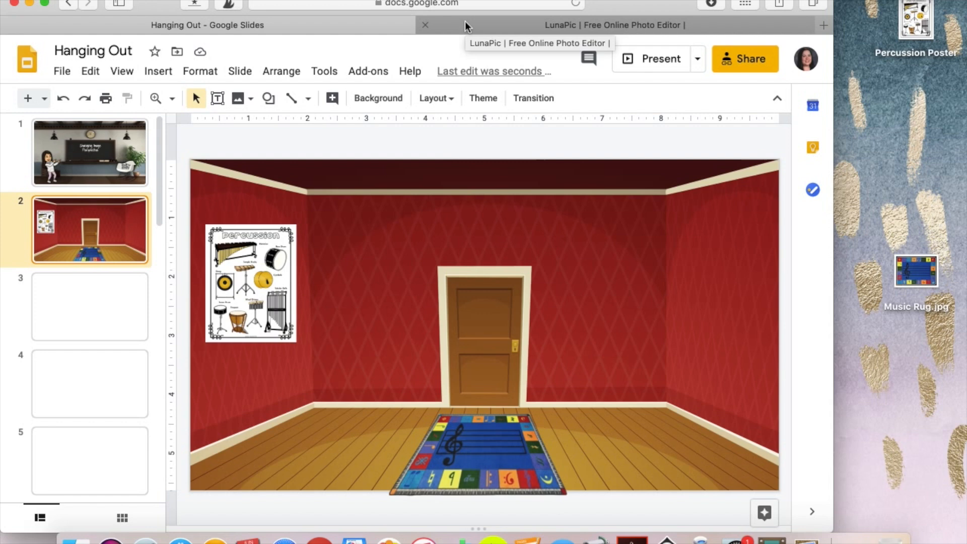
Step: Upload Percussion Poster (850×1102) into LunaPic and open the Adjust menu
{"action": "left_click", "coordinate": [613, 25]}
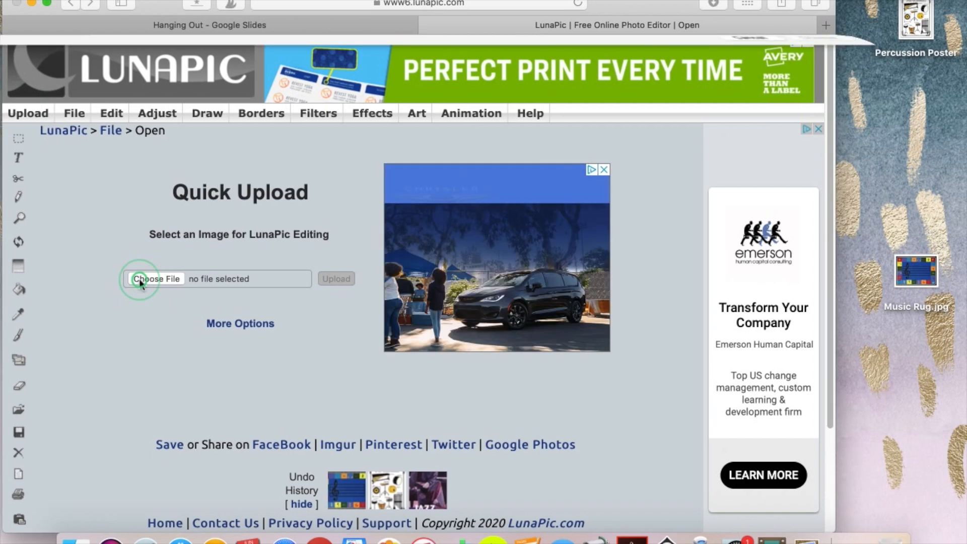
{"action": "left_click", "coordinate": [156, 278]}
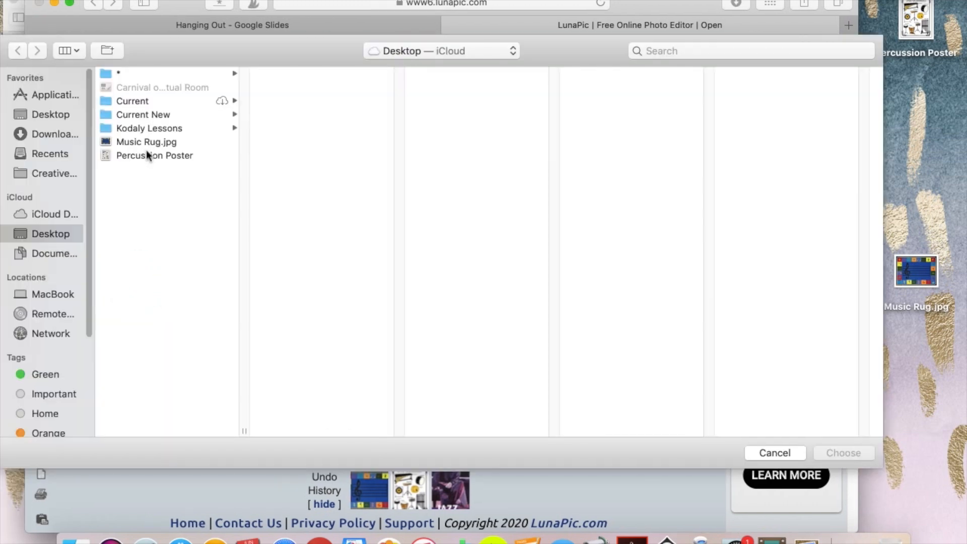
{"action": "left_click", "coordinate": [843, 453]}
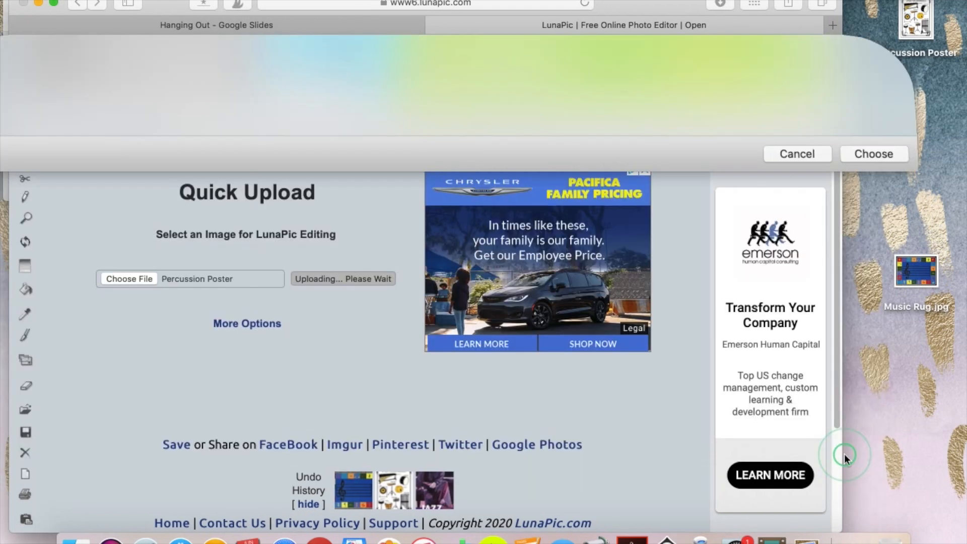
{"action": "left_click", "coordinate": [872, 154]}
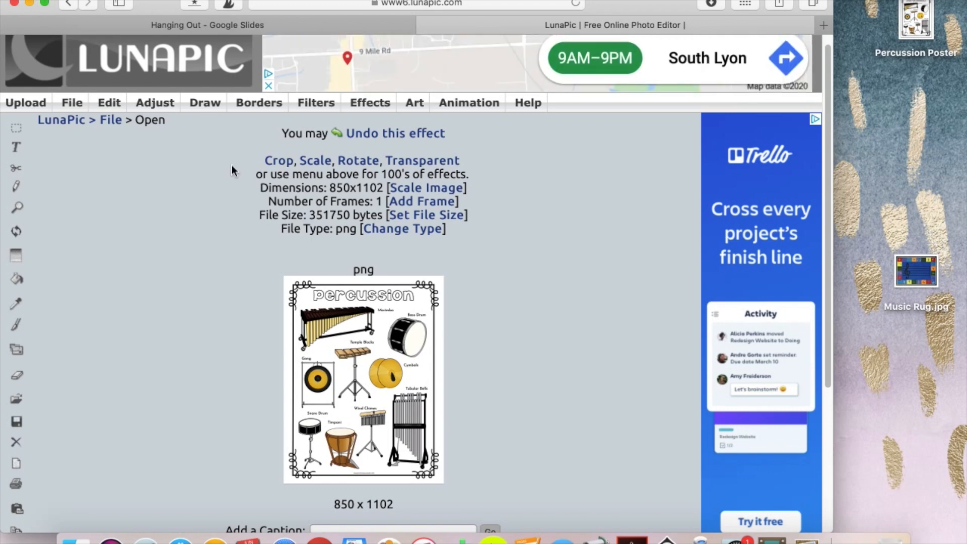
{"action": "scroll", "scroll_direction": "down", "scroll_amount": 3}
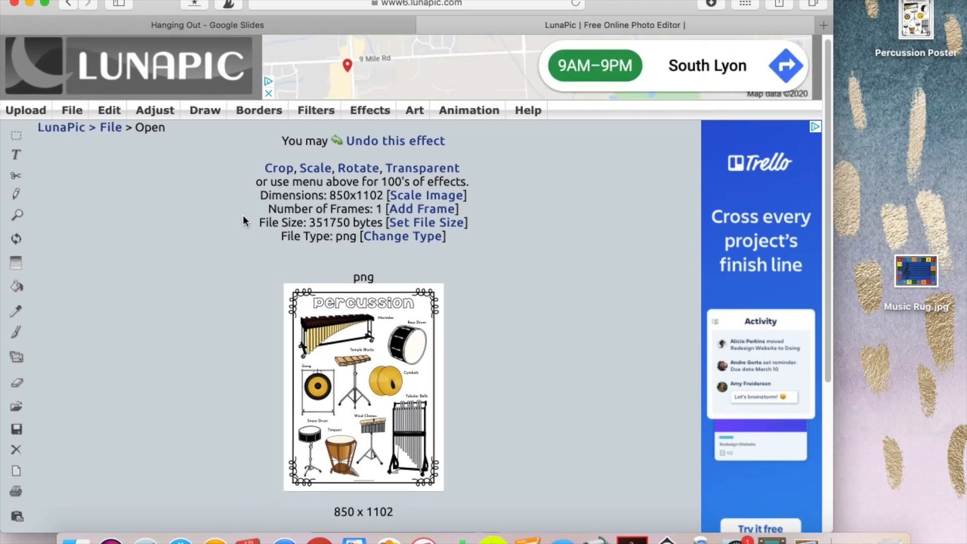
{"action": "left_click", "coordinate": [154, 110]}
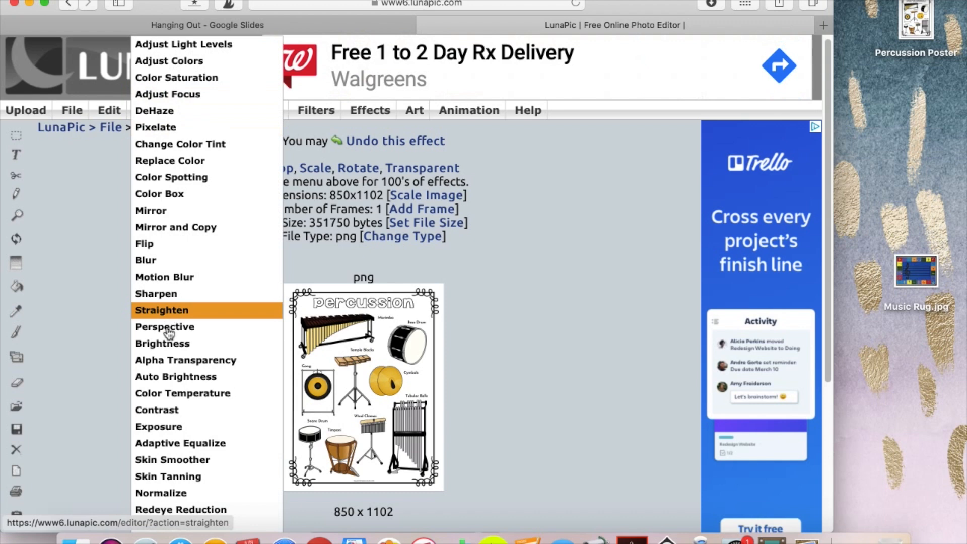
Step: Apply a Perspective warp with the right corners pulled inward, giving 364×984
{"action": "left_click", "coordinate": [165, 327]}
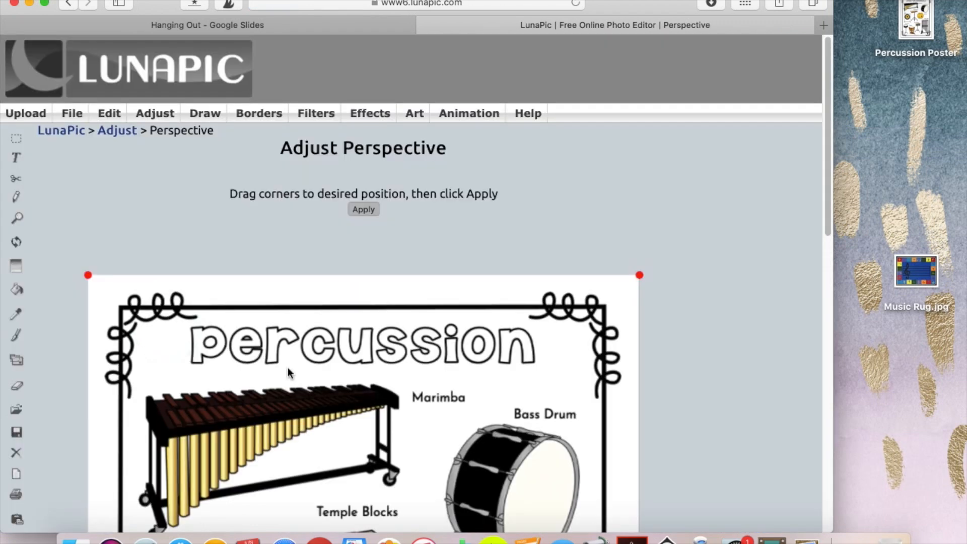
{"action": "scroll", "scroll_direction": "down", "scroll_amount": 3}
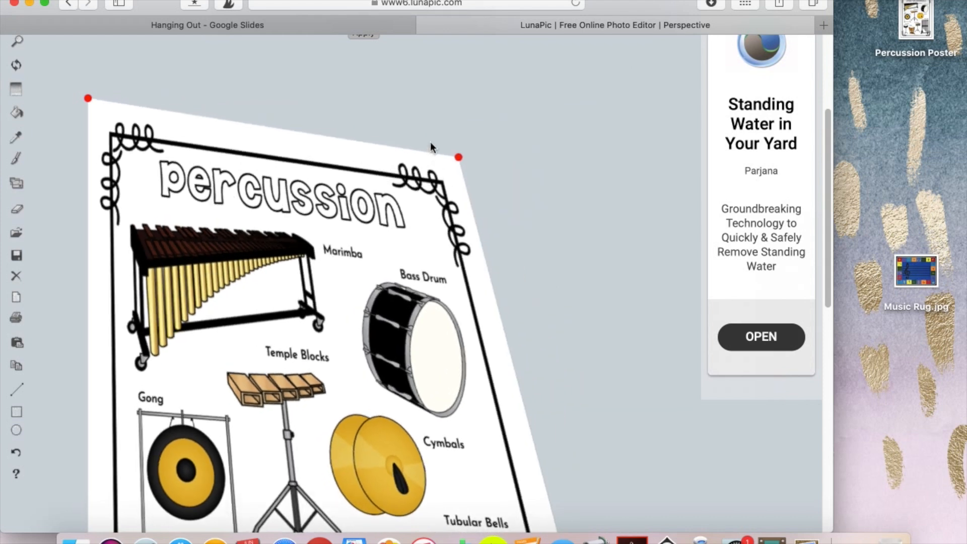
{"action": "scroll", "scroll_direction": "down", "scroll_amount": 3}
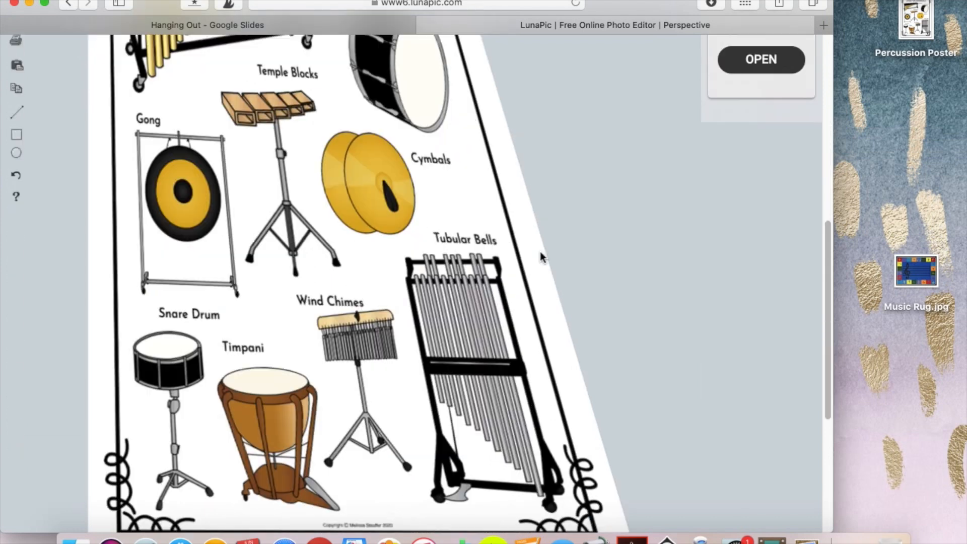
{"action": "scroll", "scroll_direction": "down", "scroll_amount": 3}
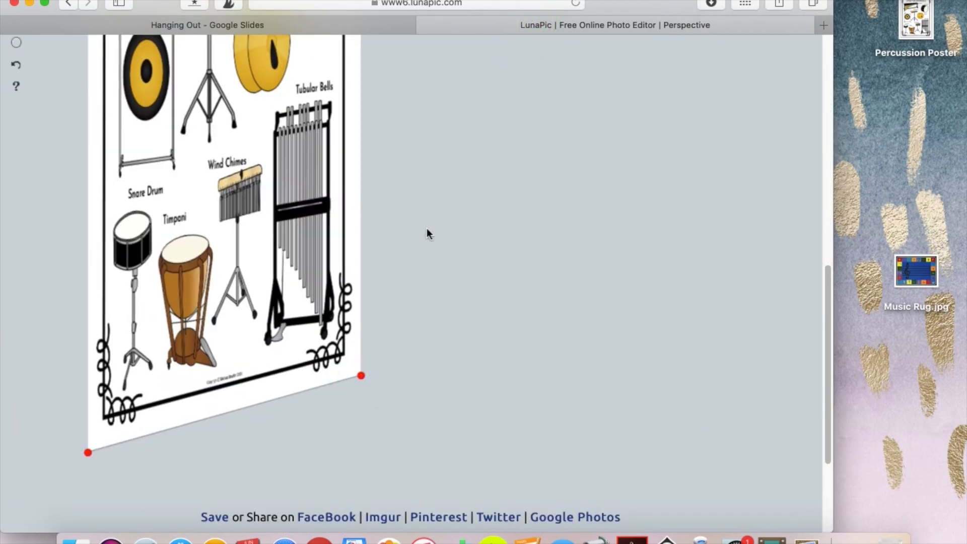
{"action": "scroll", "scroll_direction": "up", "scroll_amount": 3}
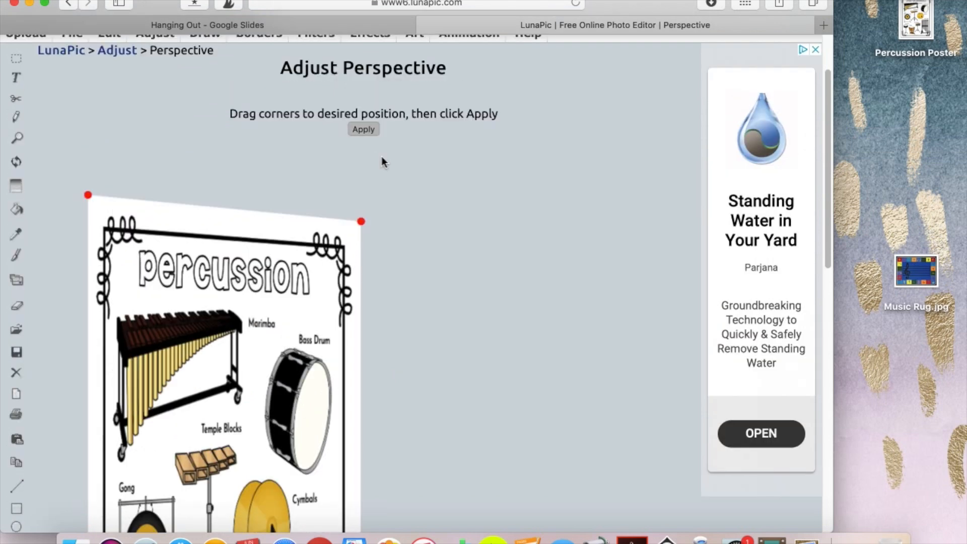
{"action": "left_click", "coordinate": [363, 130]}
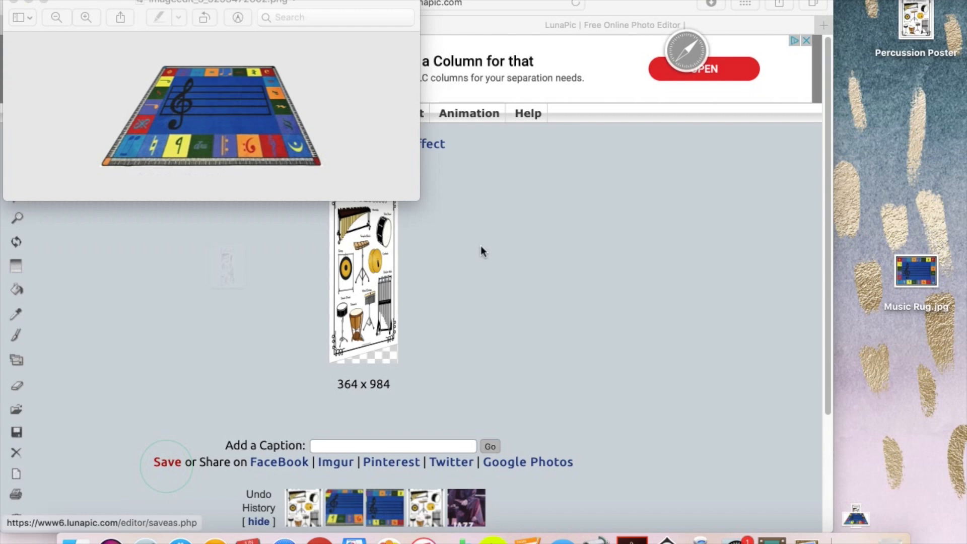
Step: Save the slanted percussion poster image
{"action": "left_click", "coordinate": [207, 25]}
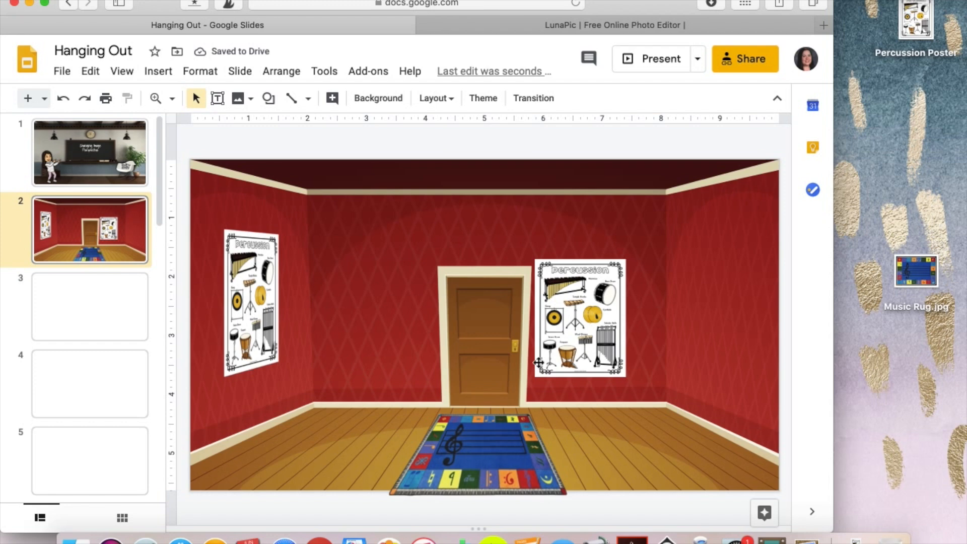
Step: Select the flat percussion poster to move it onto the right wall
{"action": "left_click", "coordinate": [579, 316]}
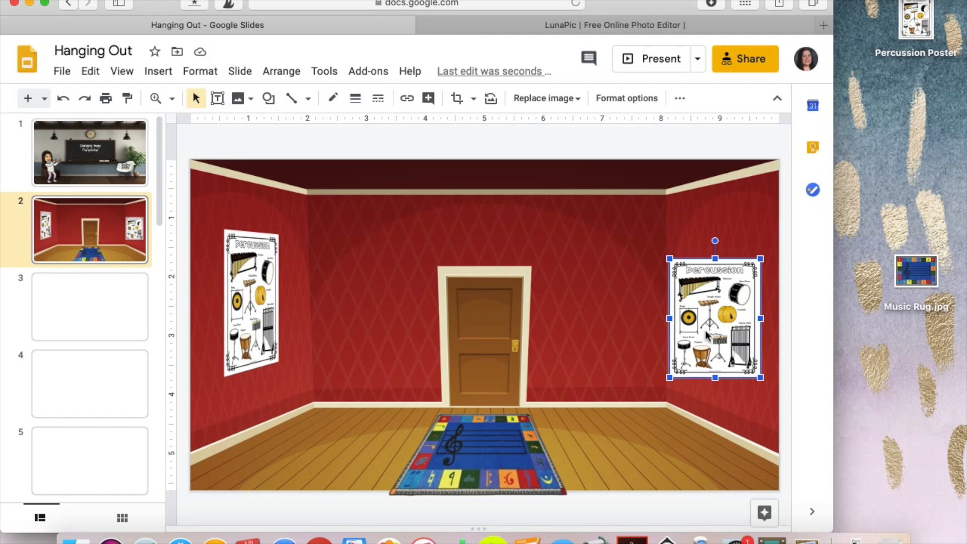
{"action": "mouse_move", "coordinate": [740, 240]}
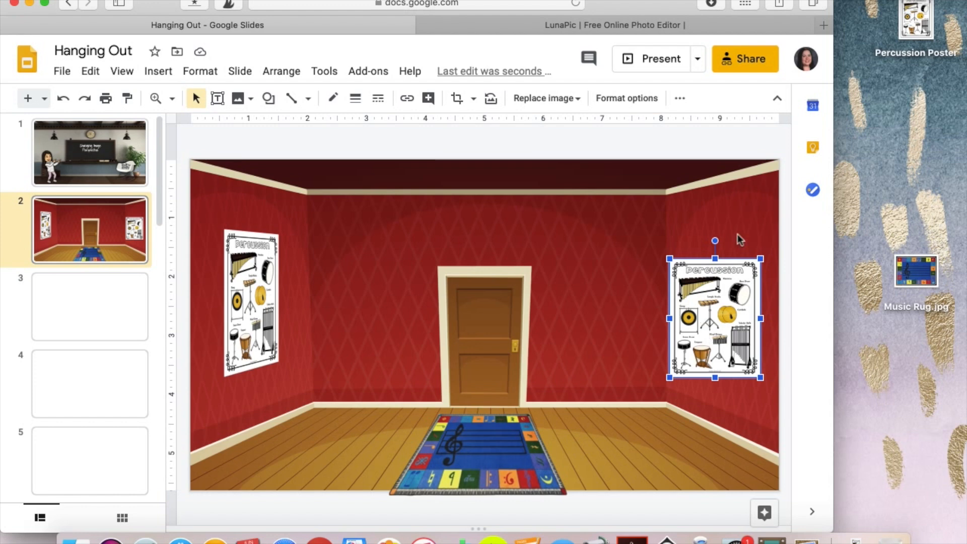